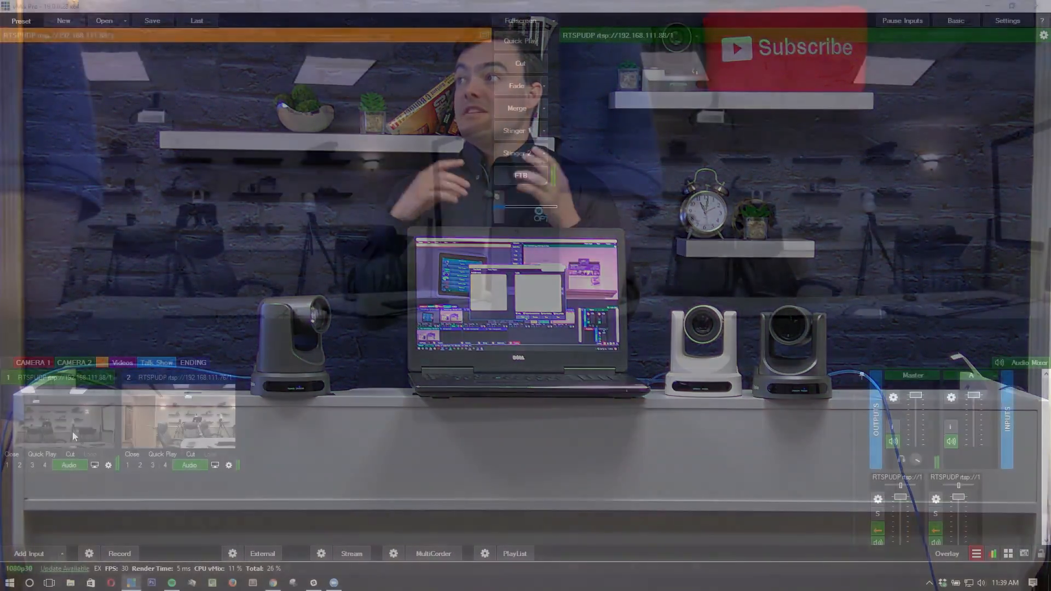
# Connect the input's PTZ control as a PTZ Optics VISCA UDP device at 192.168.111.88
pyautogui.click(453, 143)
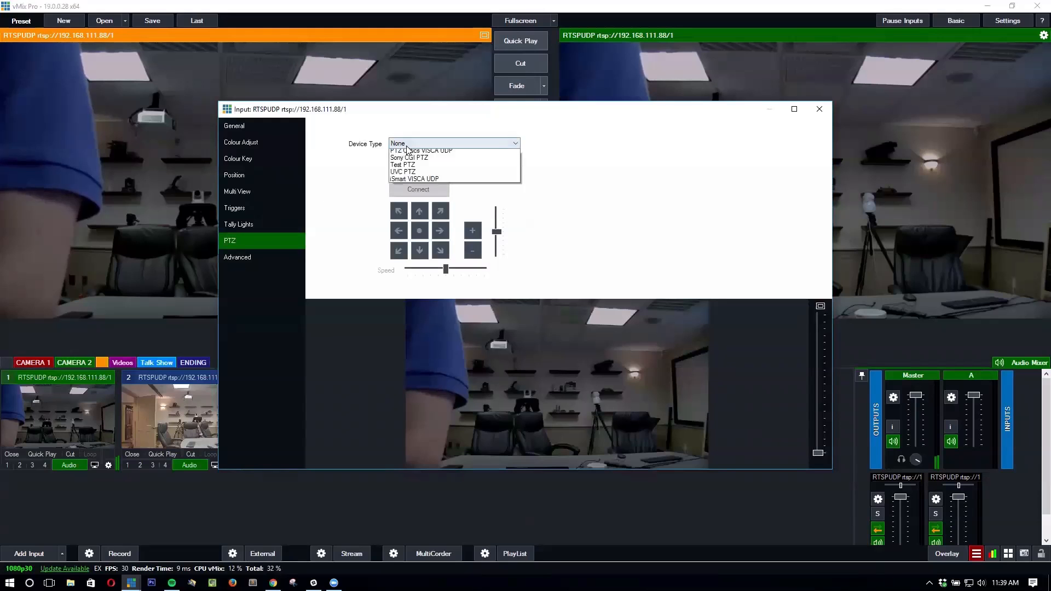
pyautogui.click(420, 150)
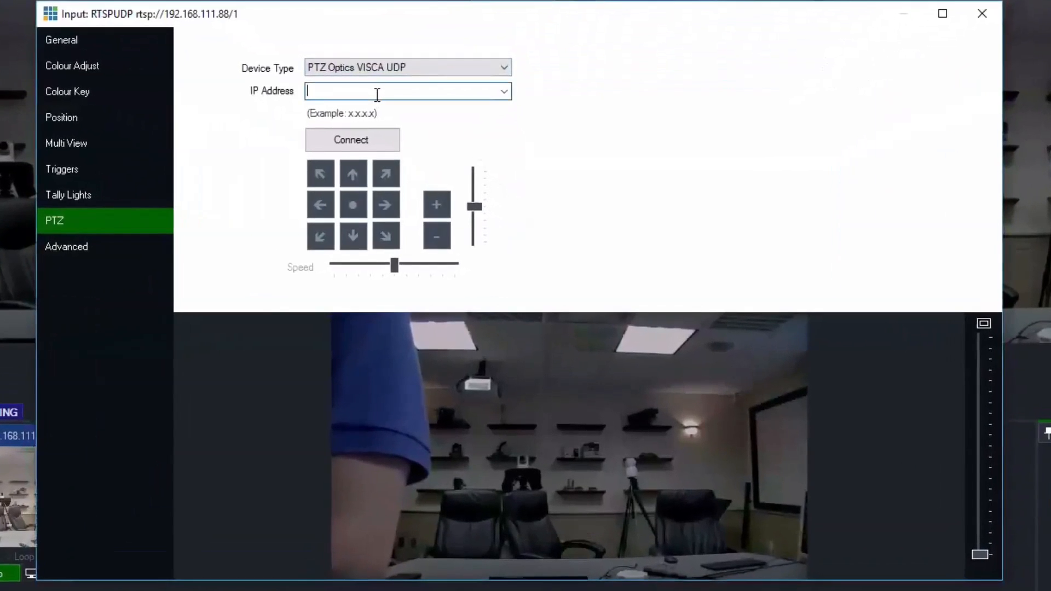
pyautogui.click(351, 139)
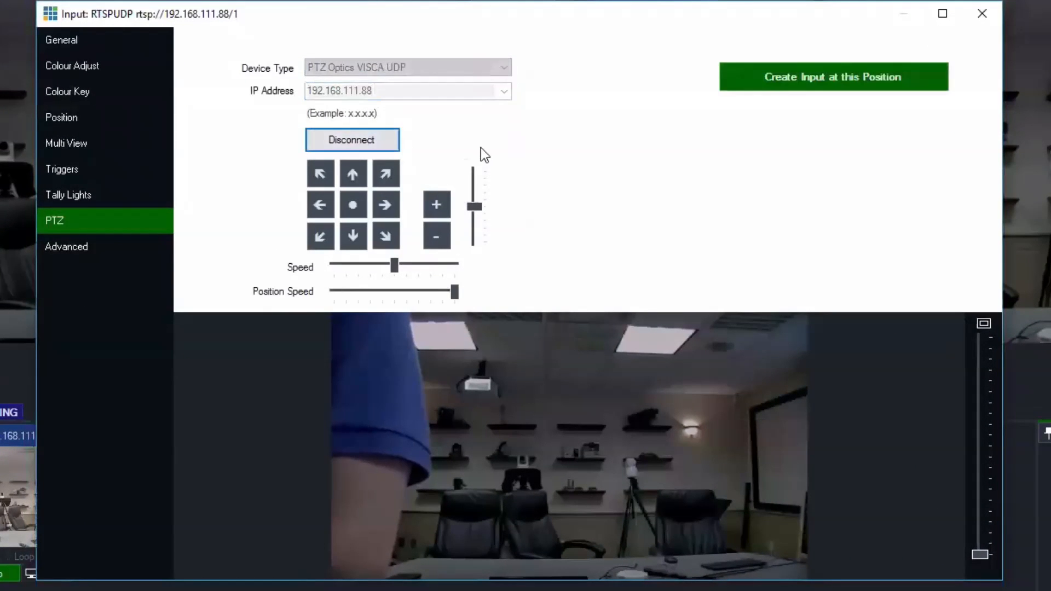
# Aim the .88 camera to two views and save each as a new preset input
pyautogui.click(321, 173)
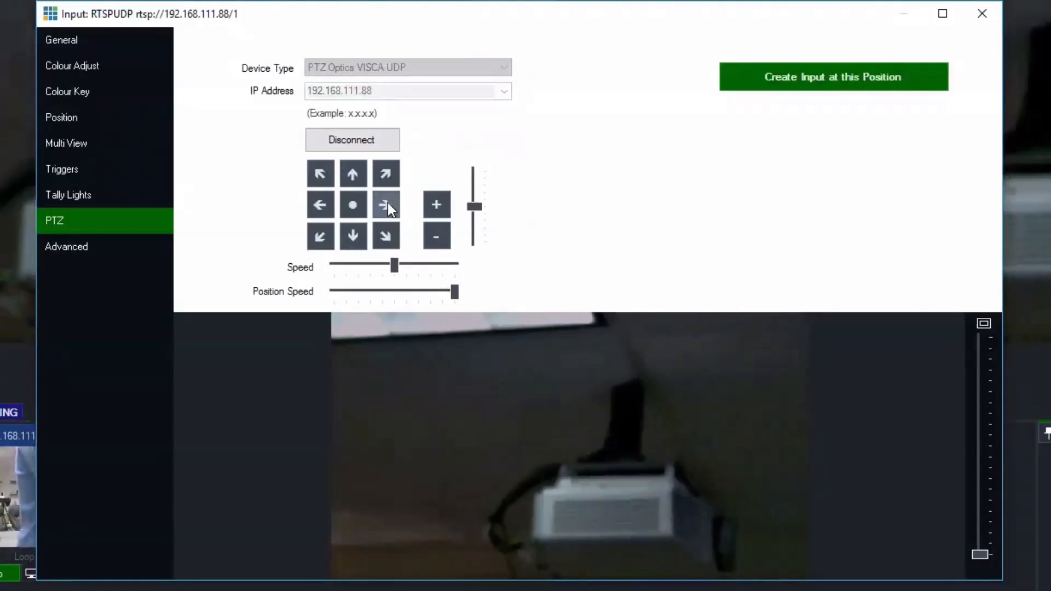
pyautogui.click(385, 204)
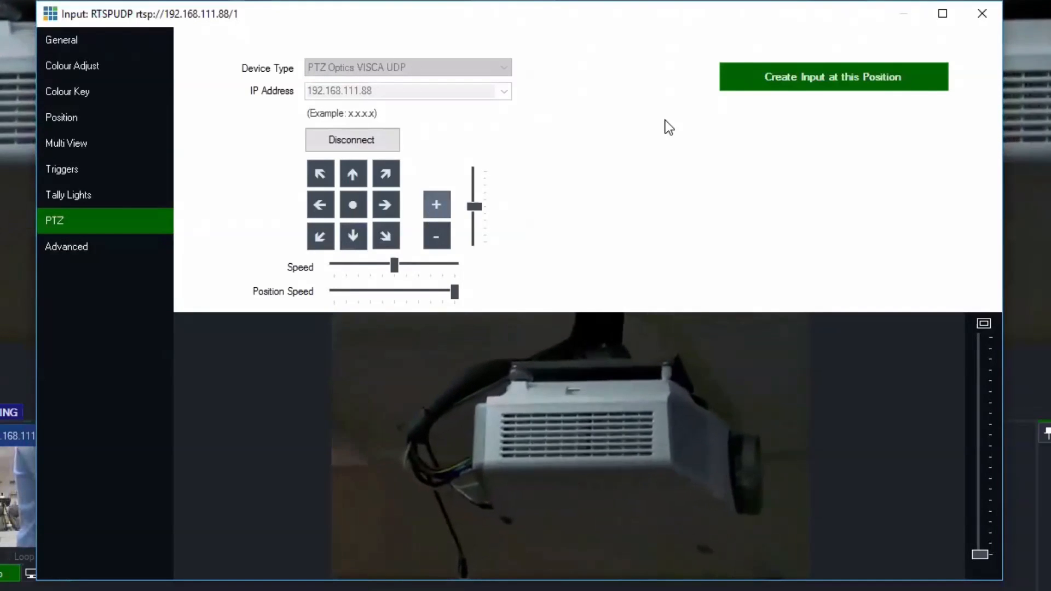
pyautogui.click(385, 205)
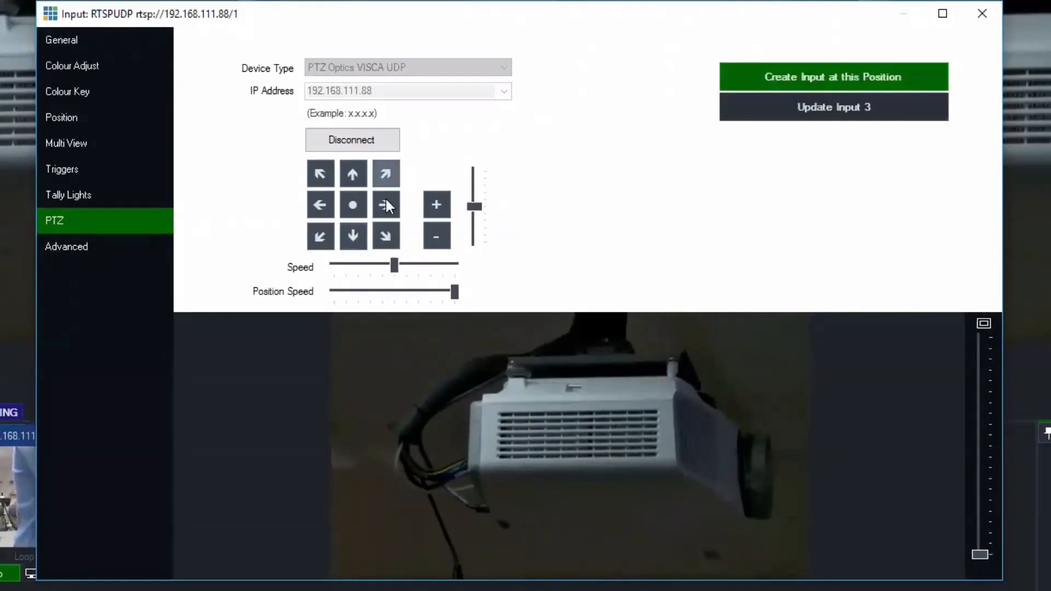
pyautogui.click(386, 205)
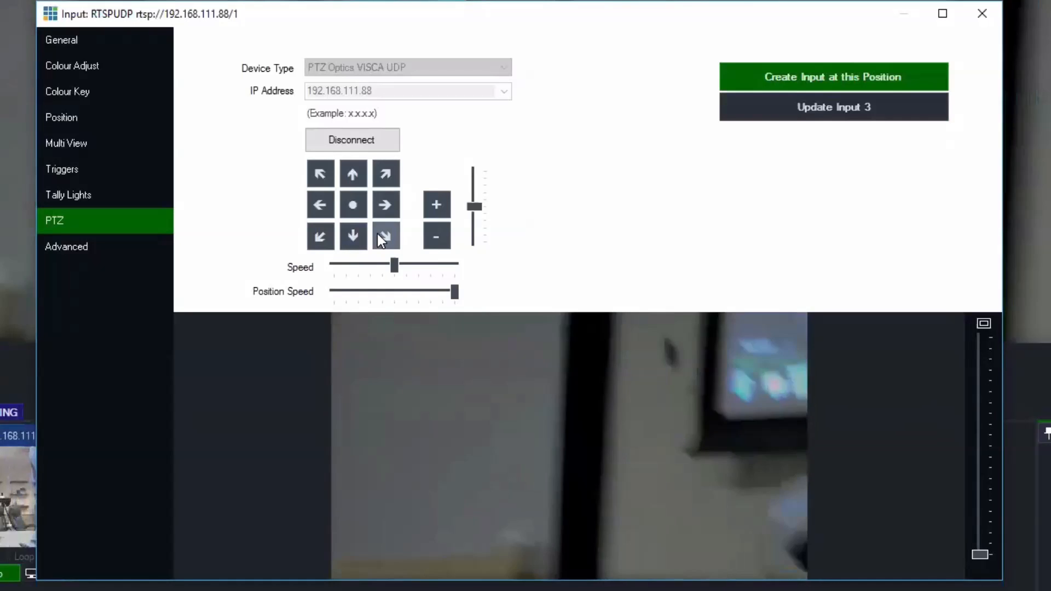
pyautogui.click(353, 173)
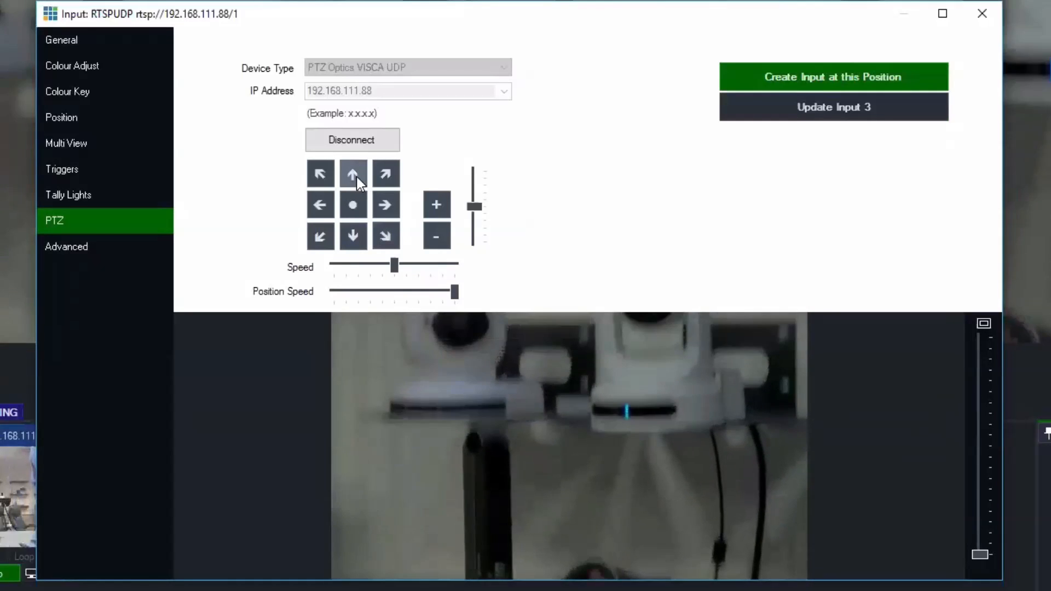
pyautogui.click(384, 205)
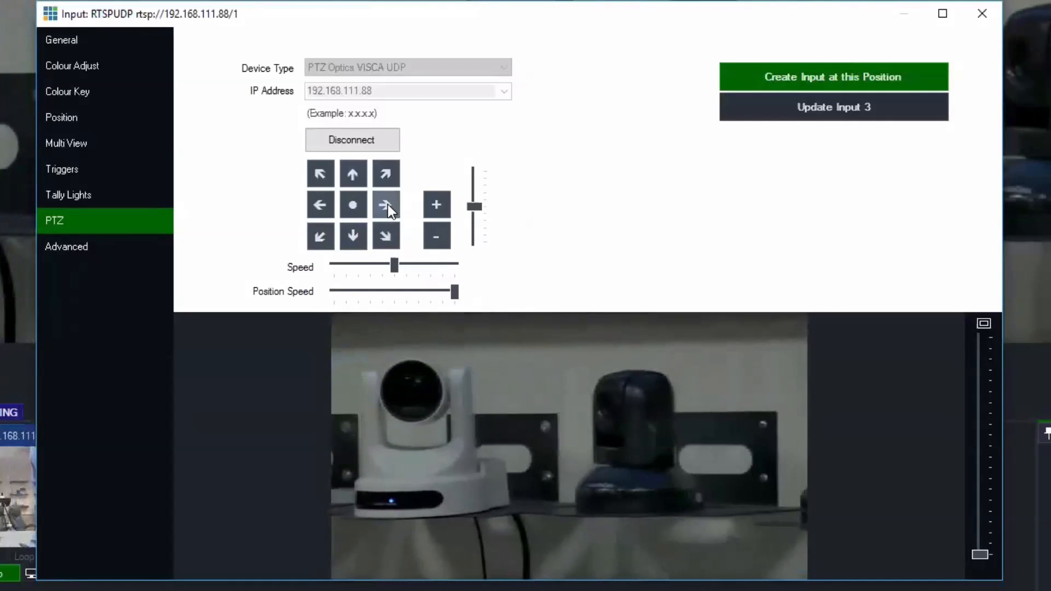
pyautogui.click(385, 205)
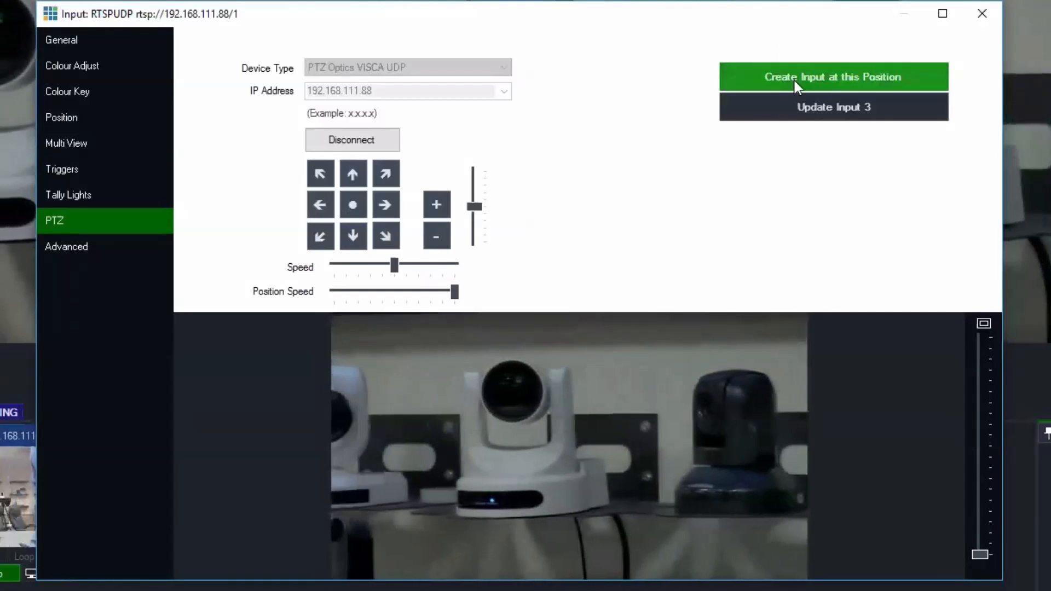
pyautogui.click(833, 76)
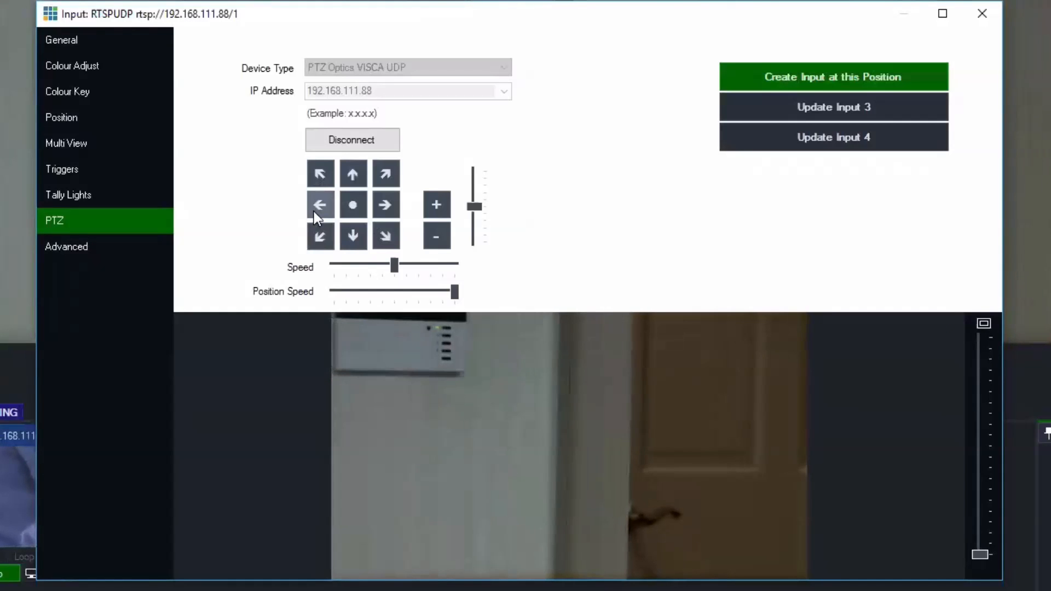
# Pan left and tilt up, then save this view as a third preset input
pyautogui.click(353, 173)
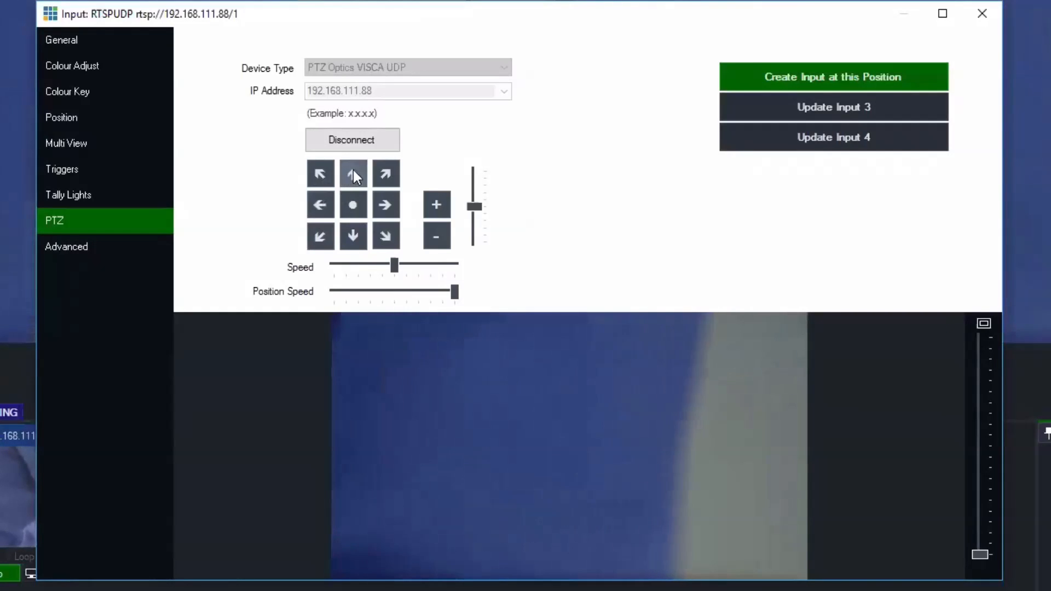
pyautogui.click(354, 173)
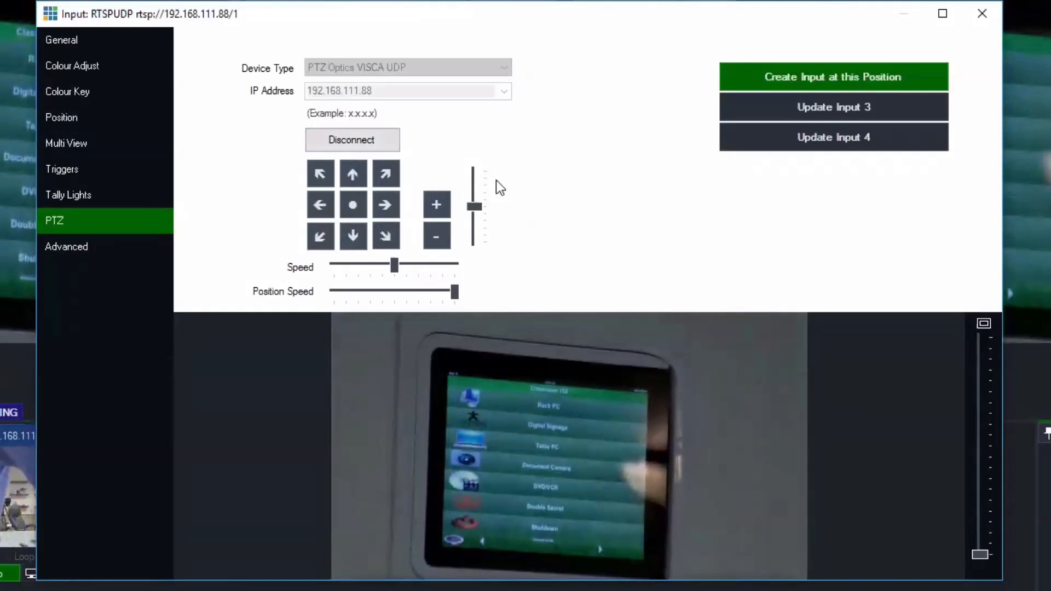
pyautogui.click(833, 77)
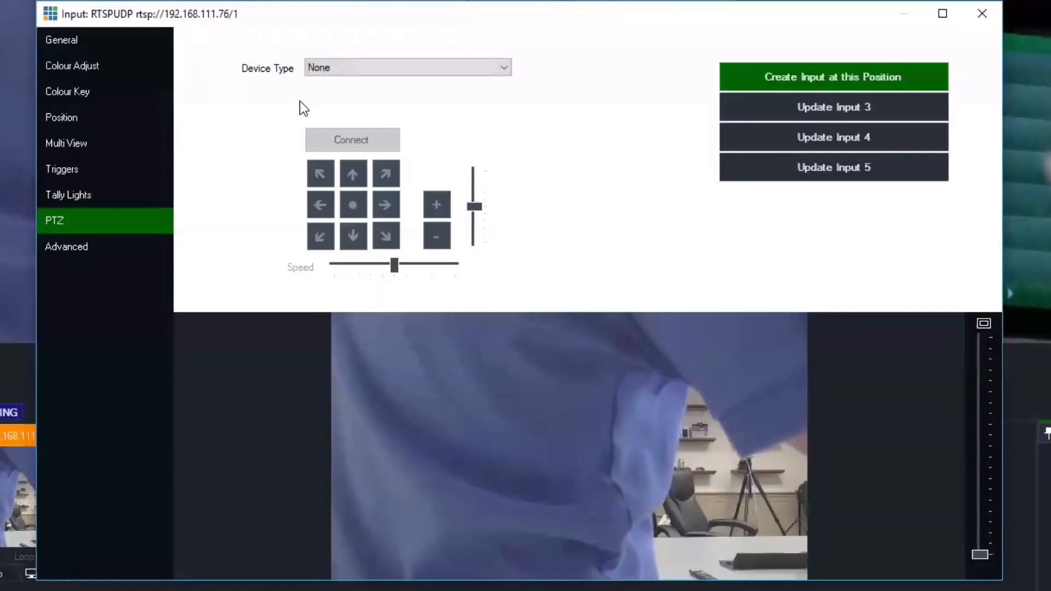
# Copy 192.168.111.76 from the input name and connect its PTZ control as PTZ Optics VISCA UDP
pyautogui.click(62, 39)
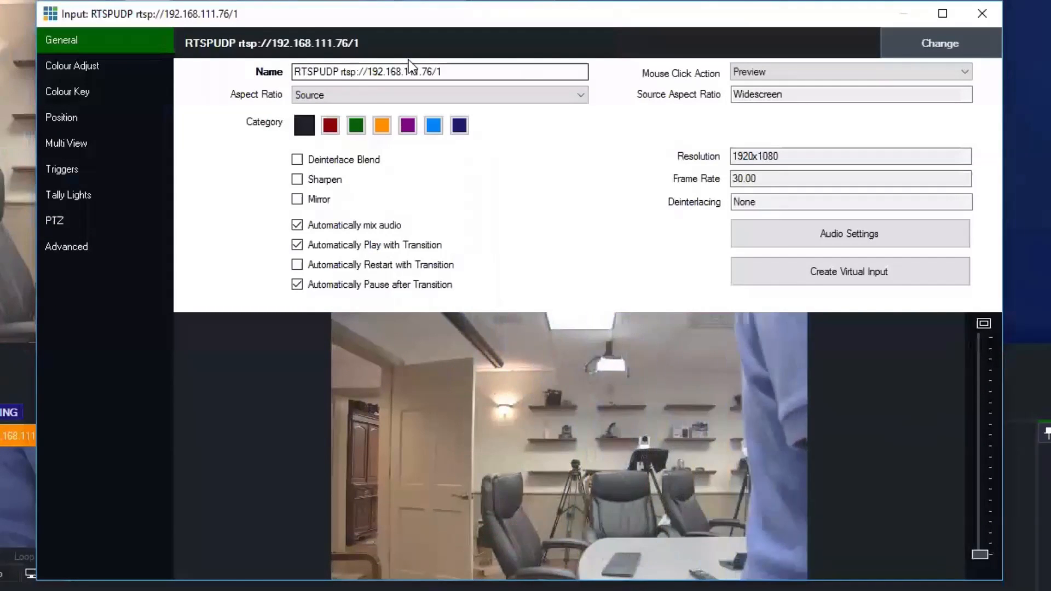
pyautogui.doubleClick(396, 72)
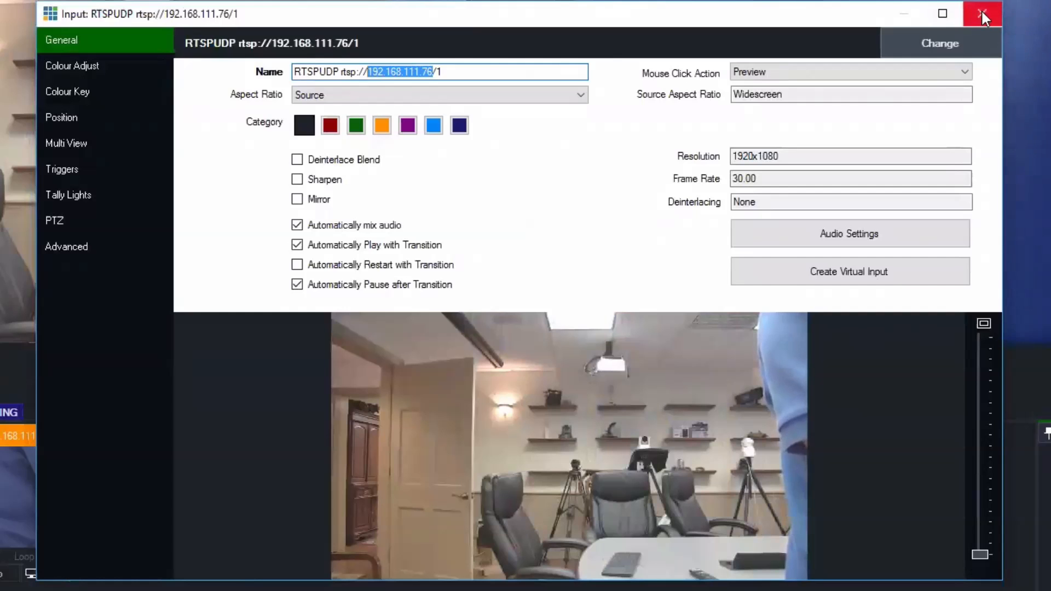
pyautogui.click(54, 220)
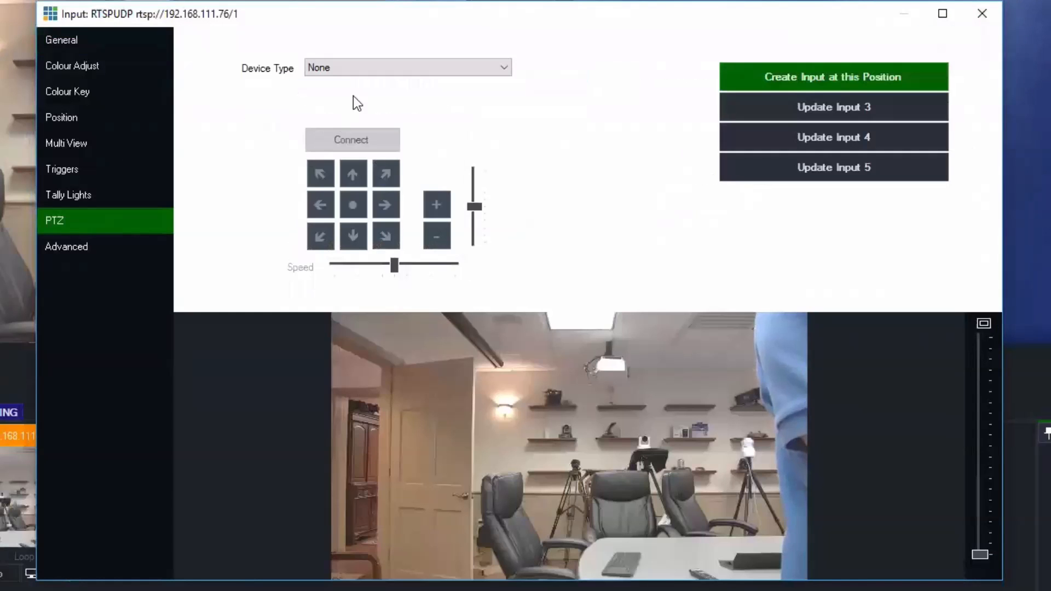
pyautogui.click(407, 66)
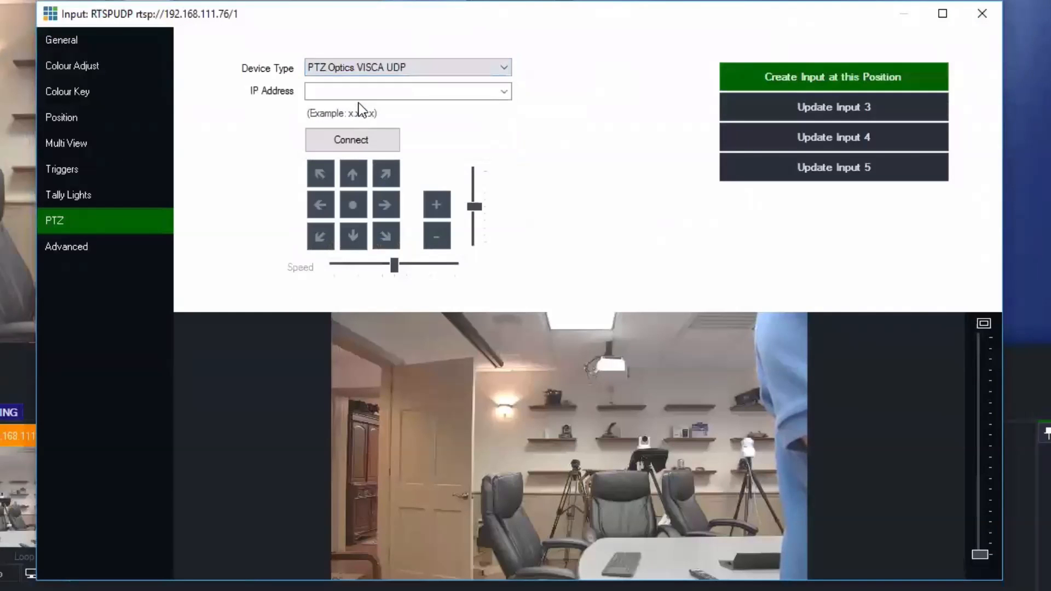
pyautogui.click(352, 139)
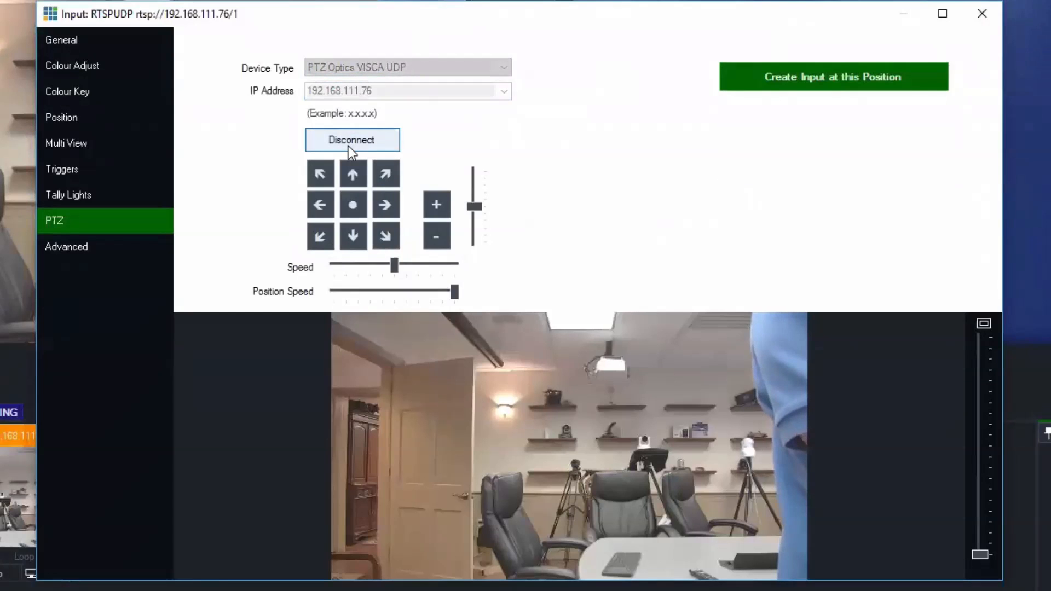
pyautogui.moveTo(321, 205)
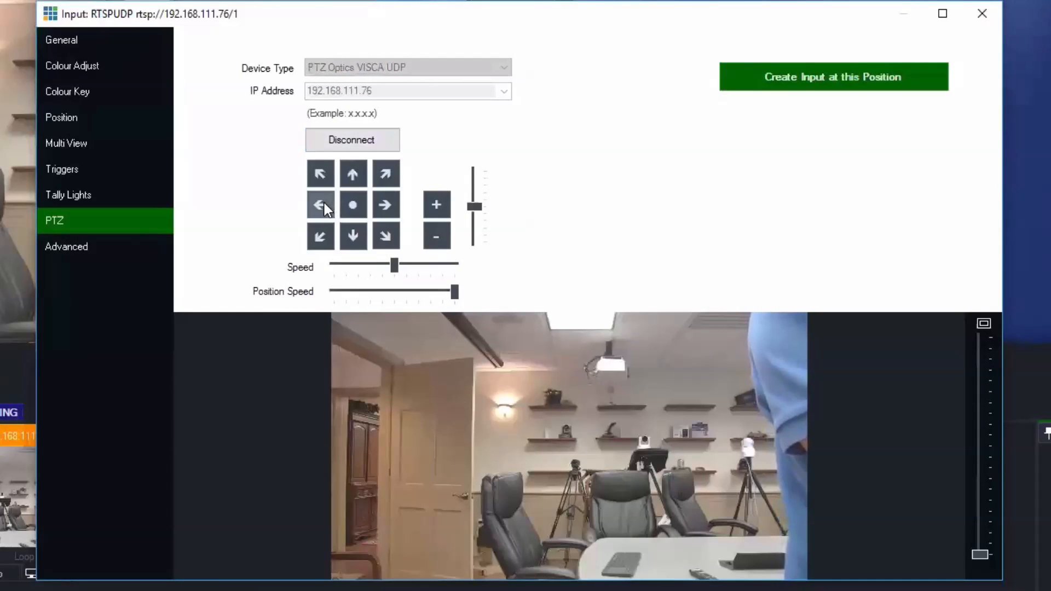
# Pan, tilt and zoom the .76 camera to new shots and save them as preset inputs
pyautogui.click(320, 204)
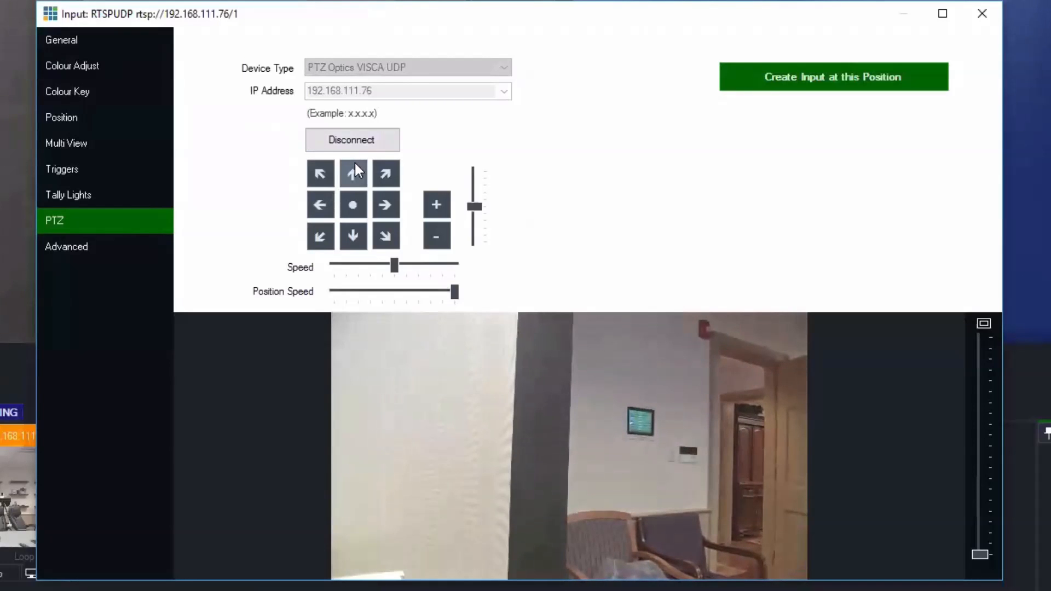
pyautogui.click(353, 173)
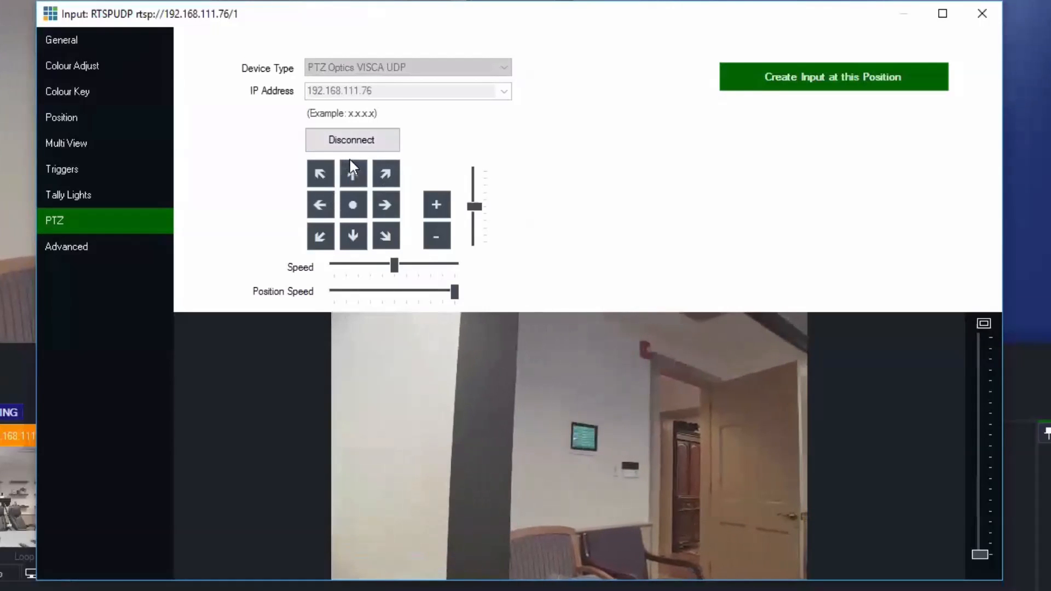
pyautogui.click(435, 205)
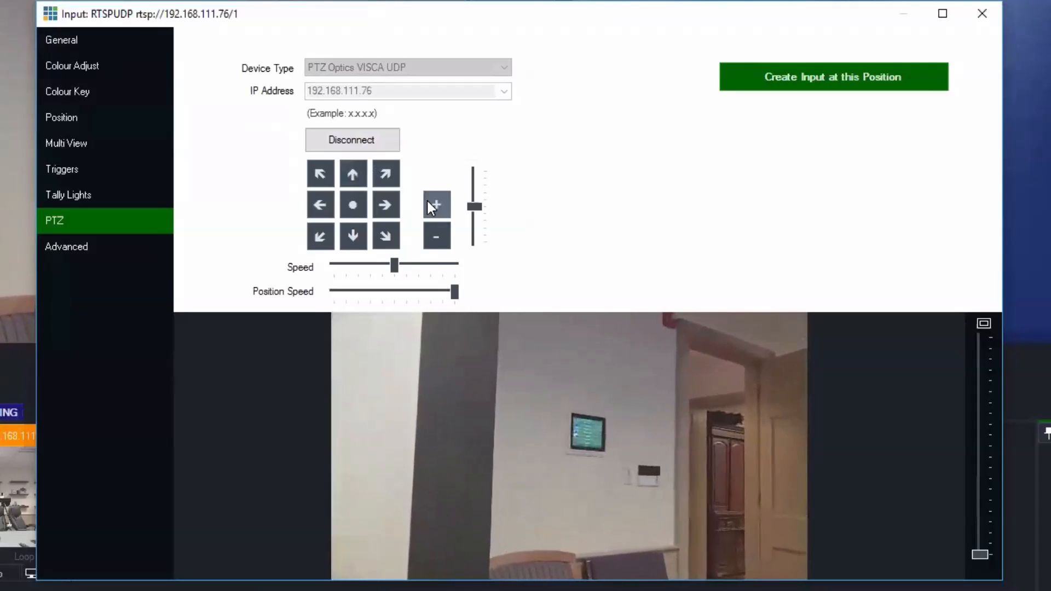
pyautogui.click(437, 205)
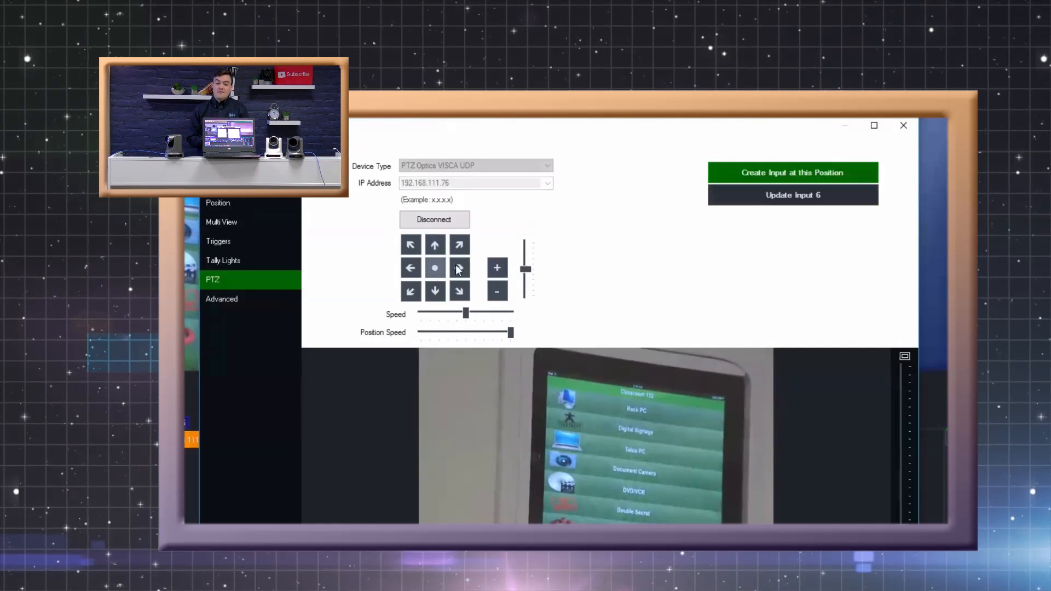
pyautogui.click(458, 267)
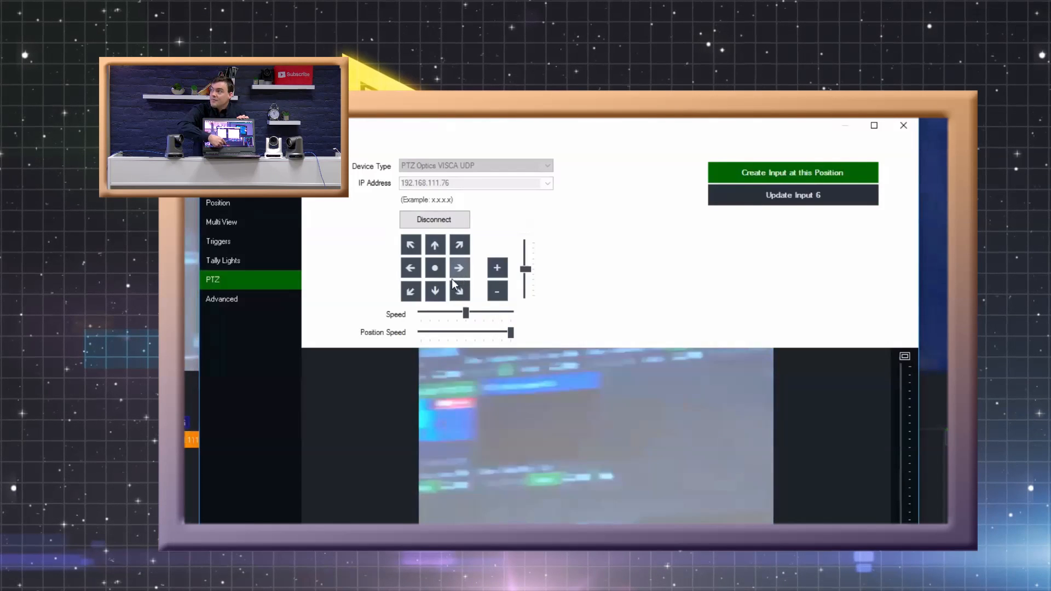
pyautogui.click(435, 290)
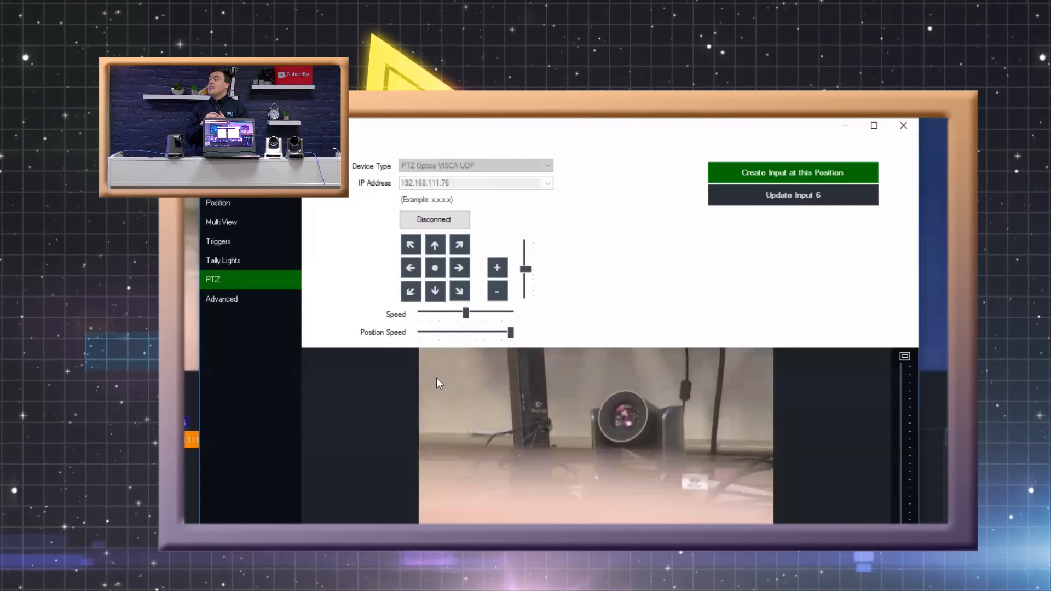
pyautogui.click(793, 172)
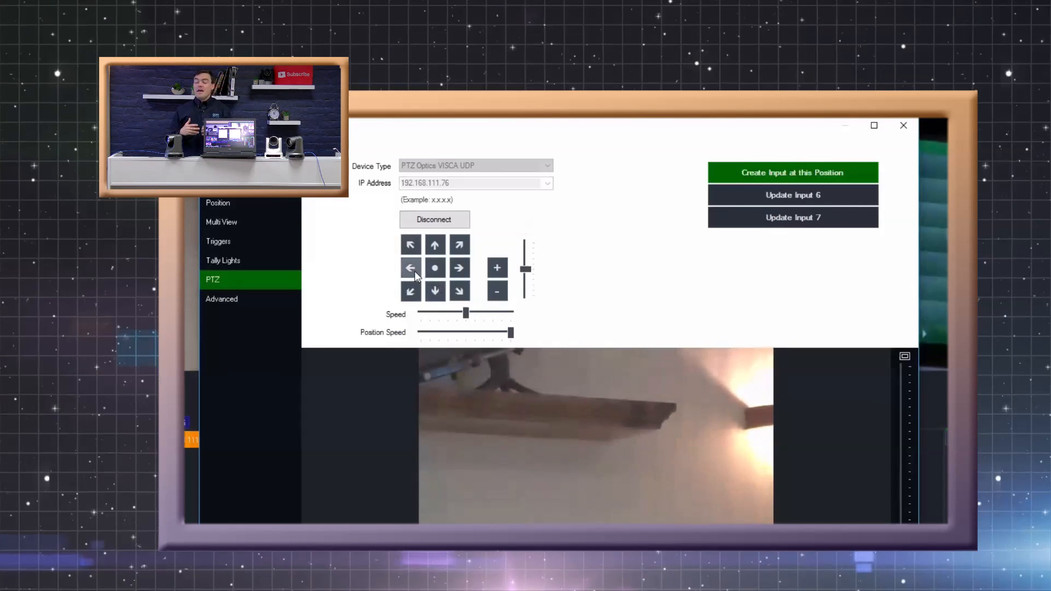
pyautogui.click(435, 290)
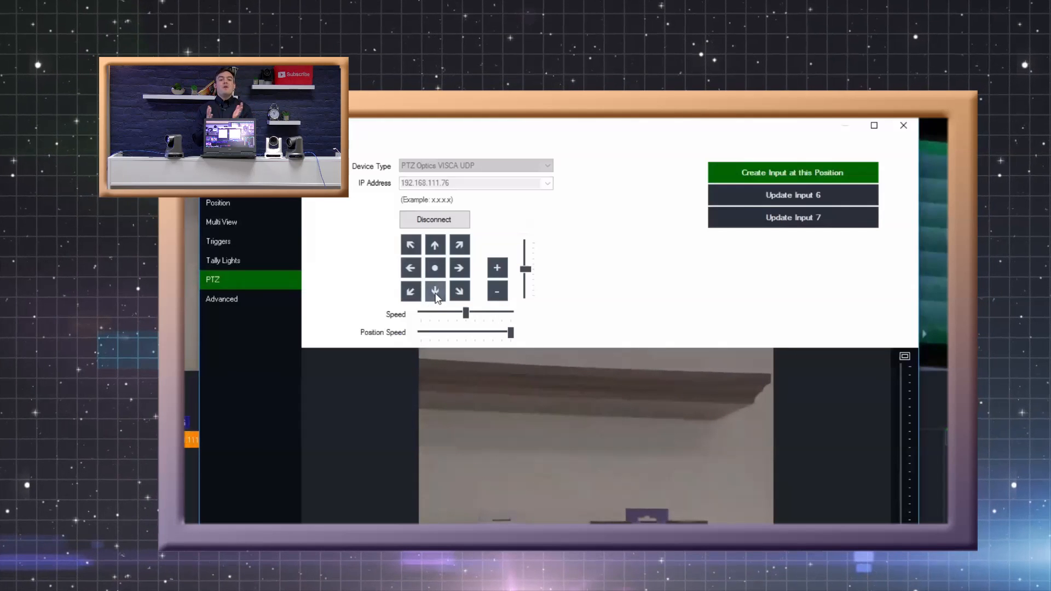
pyautogui.click(434, 290)
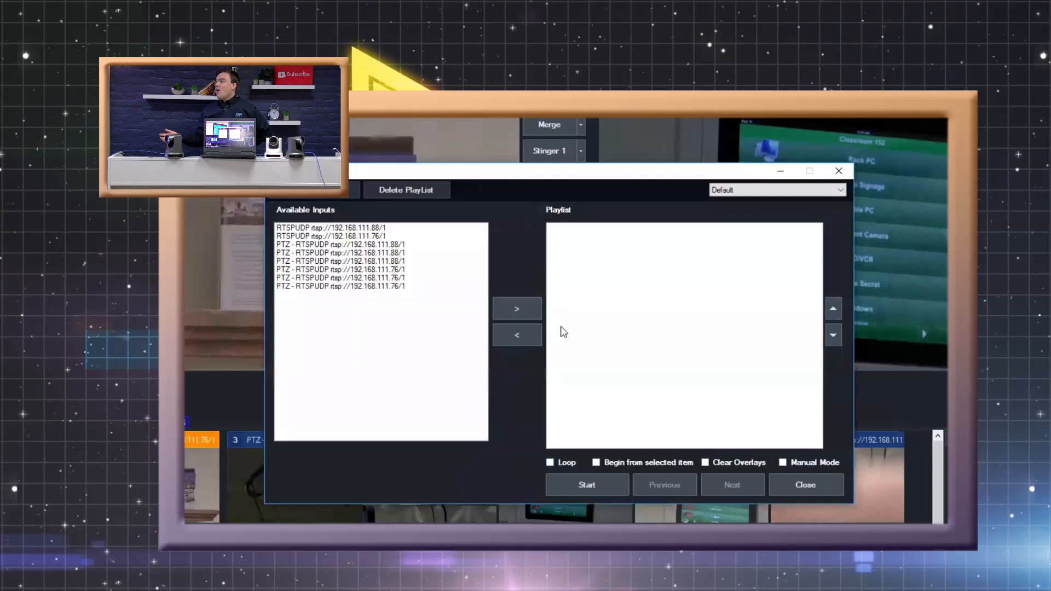
# Add the PTZ preset inputs to the playlist, alternating the .88 and .76 cameras
pyautogui.click(341, 244)
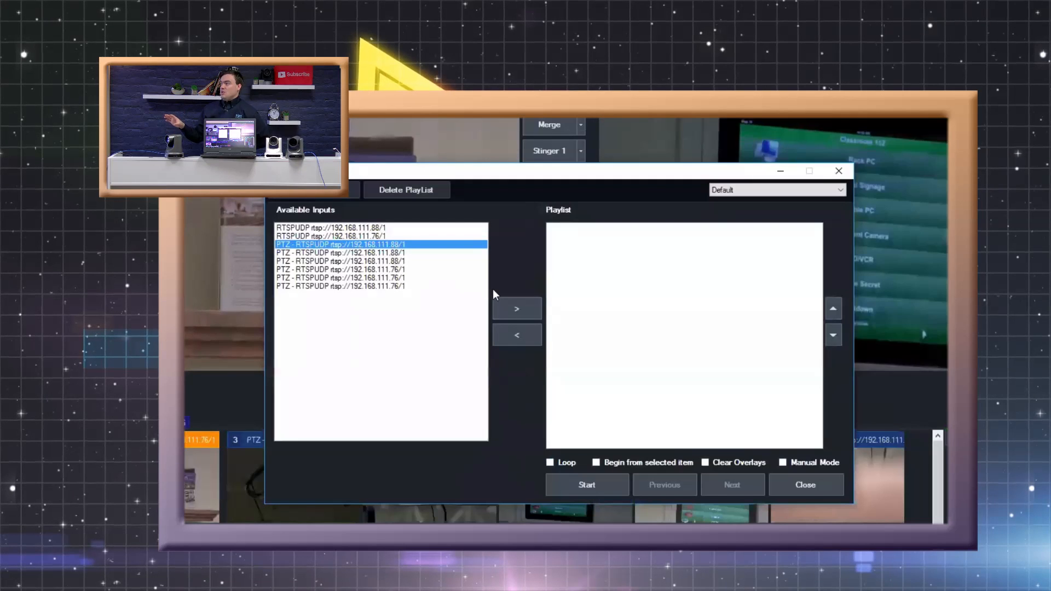
pyautogui.click(515, 309)
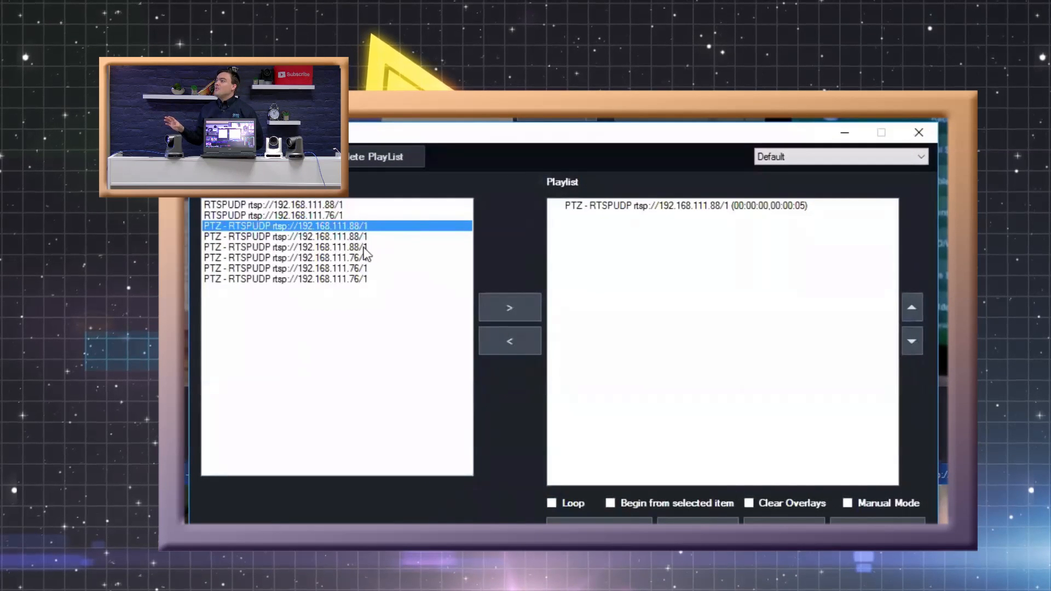
pyautogui.click(285, 257)
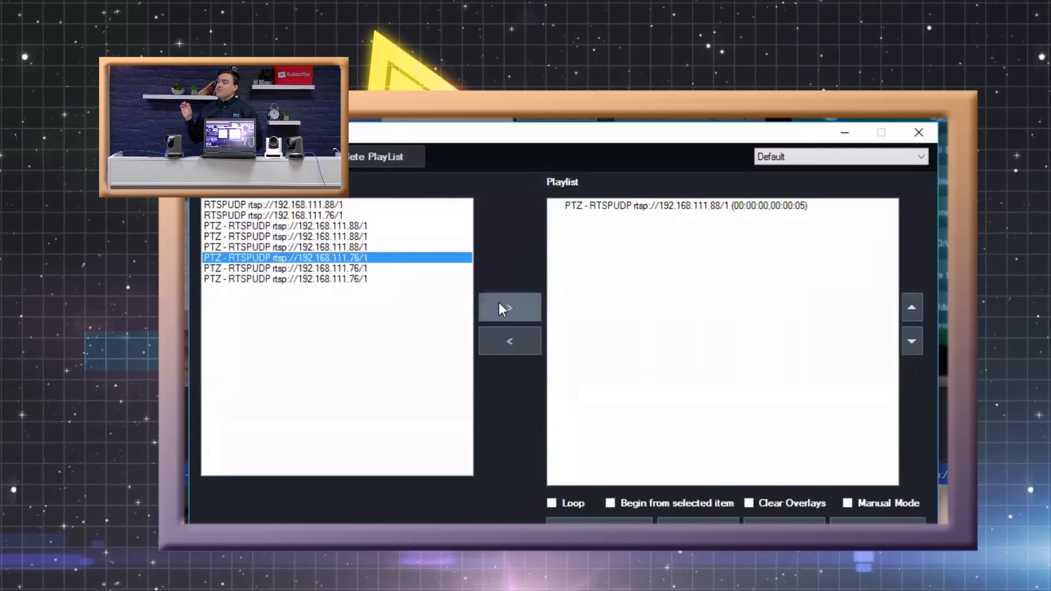
pyautogui.click(509, 307)
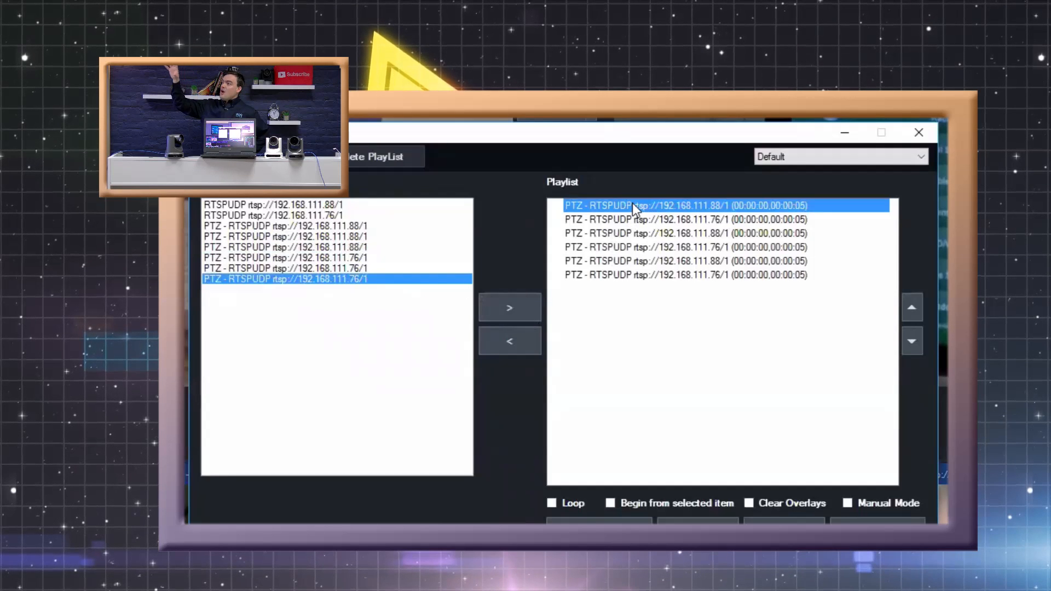
# Set each playlist entry's duration to one or two seconds and enable Loop
pyautogui.doubleClick(683, 206)
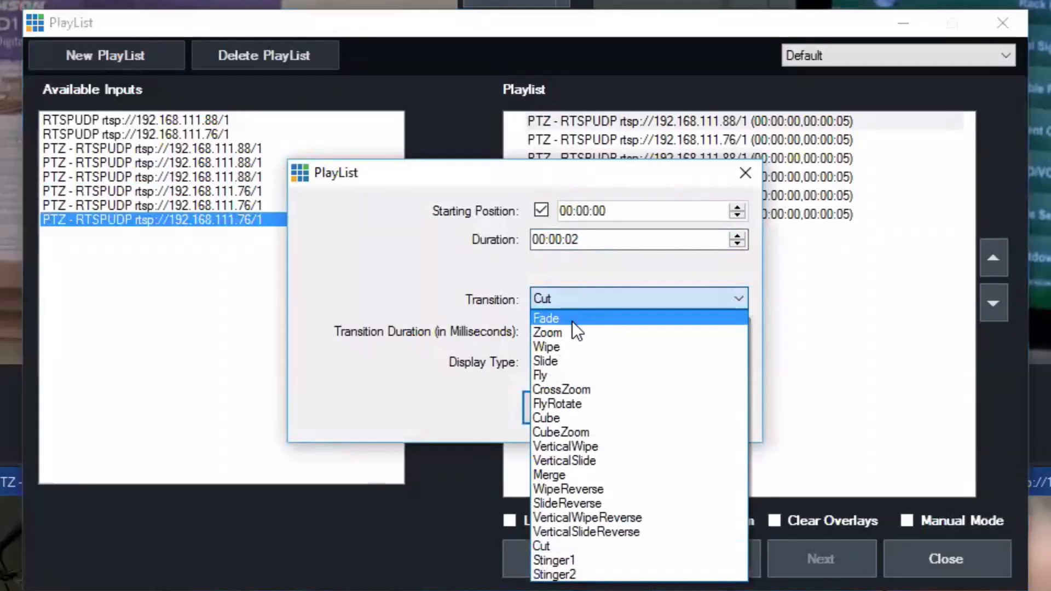
pyautogui.moveTo(572, 417)
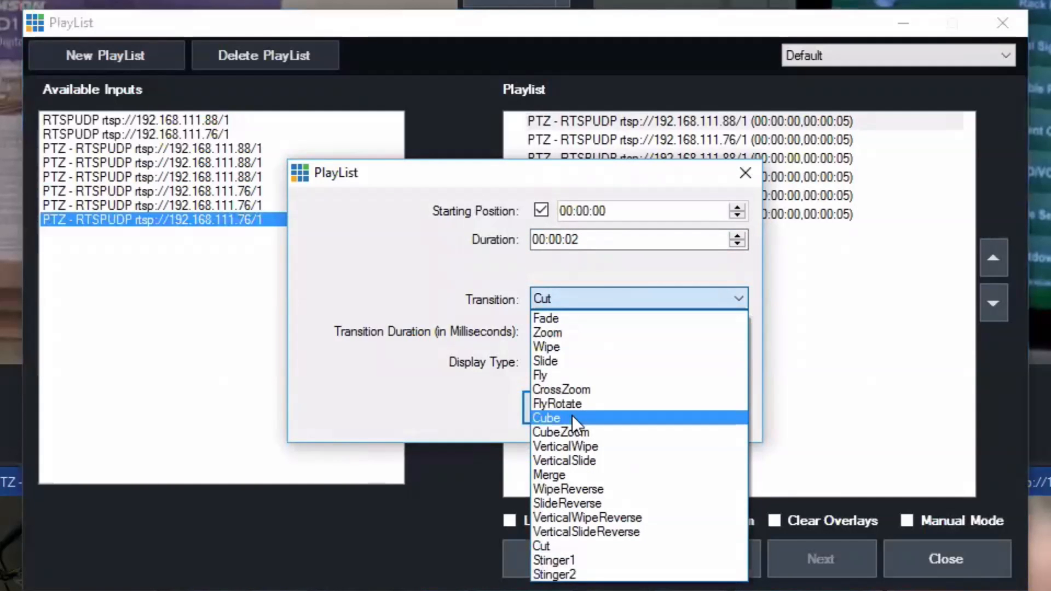
pyautogui.moveTo(580, 327)
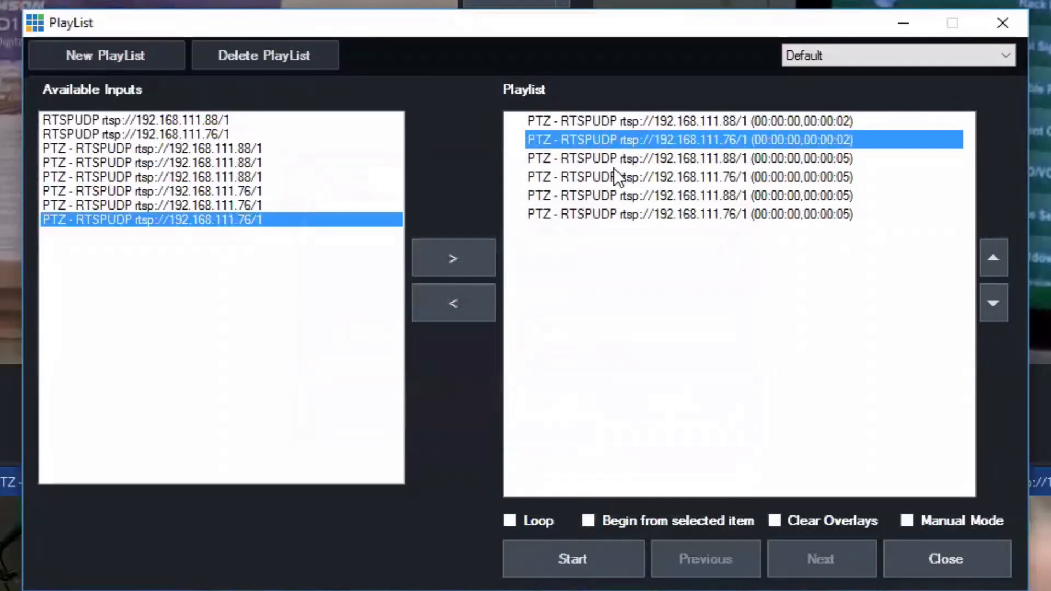
pyautogui.doubleClick(688, 139)
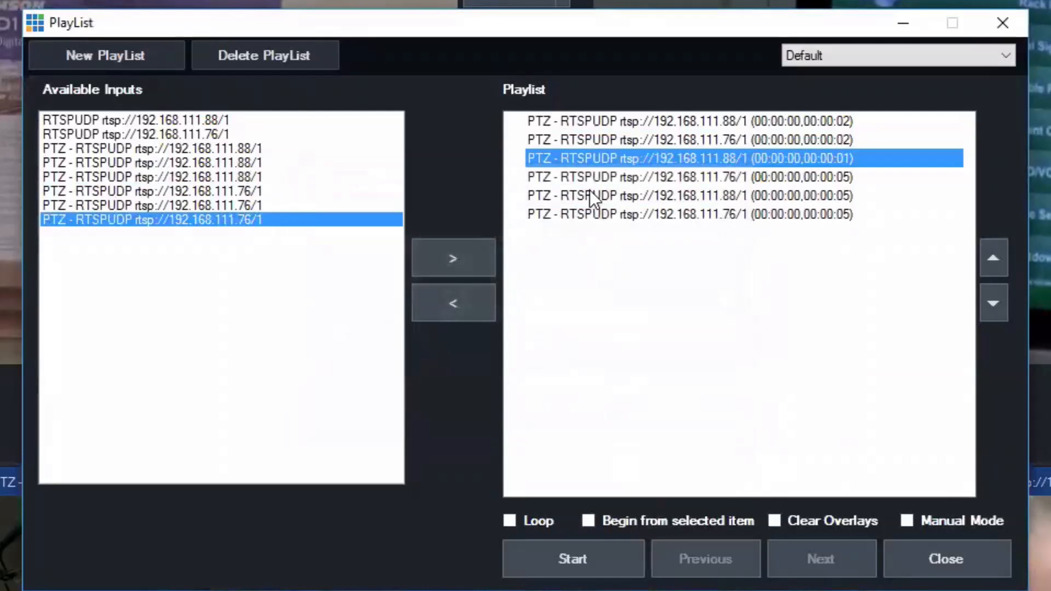
pyautogui.doubleClick(688, 158)
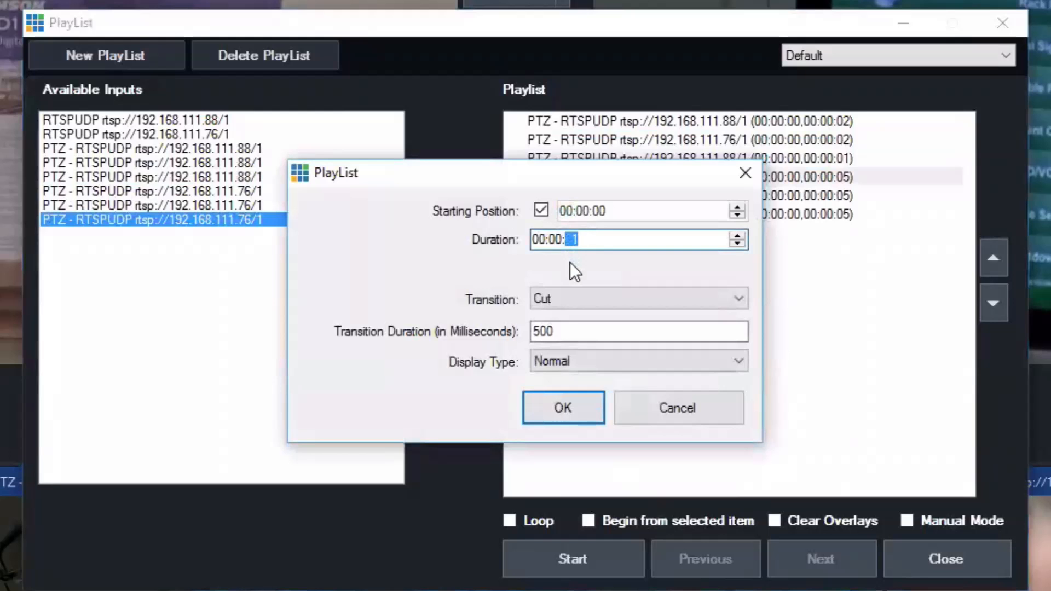
pyautogui.click(637, 298)
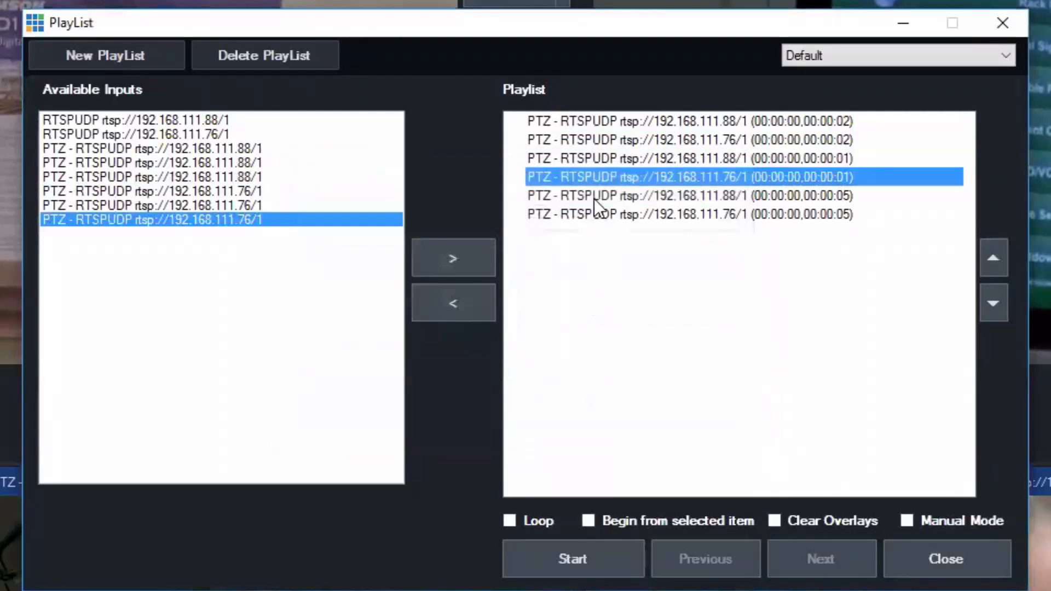
pyautogui.doubleClick(683, 176)
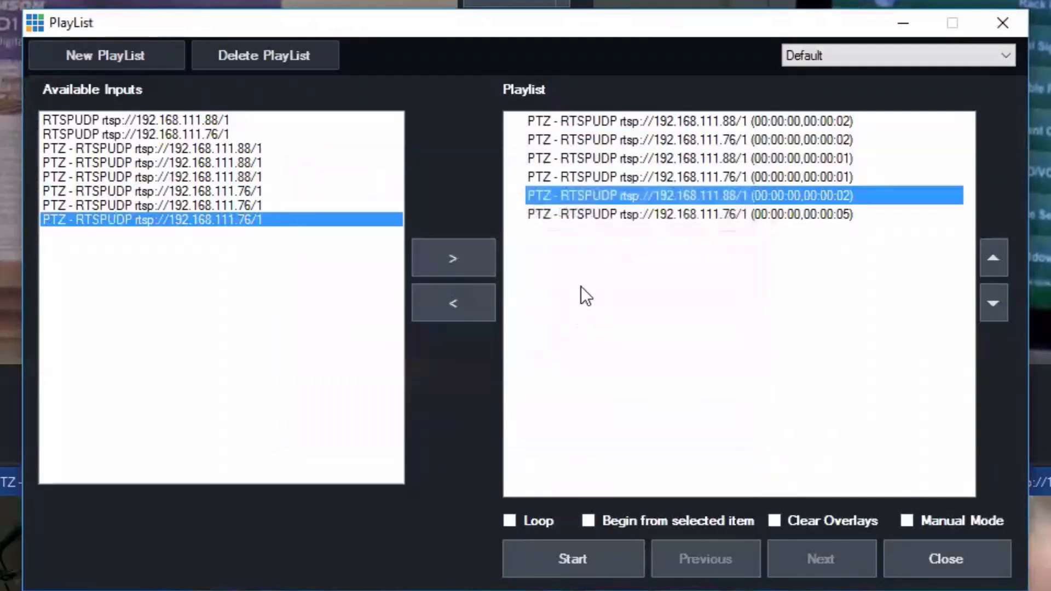
pyautogui.doubleClick(687, 195)
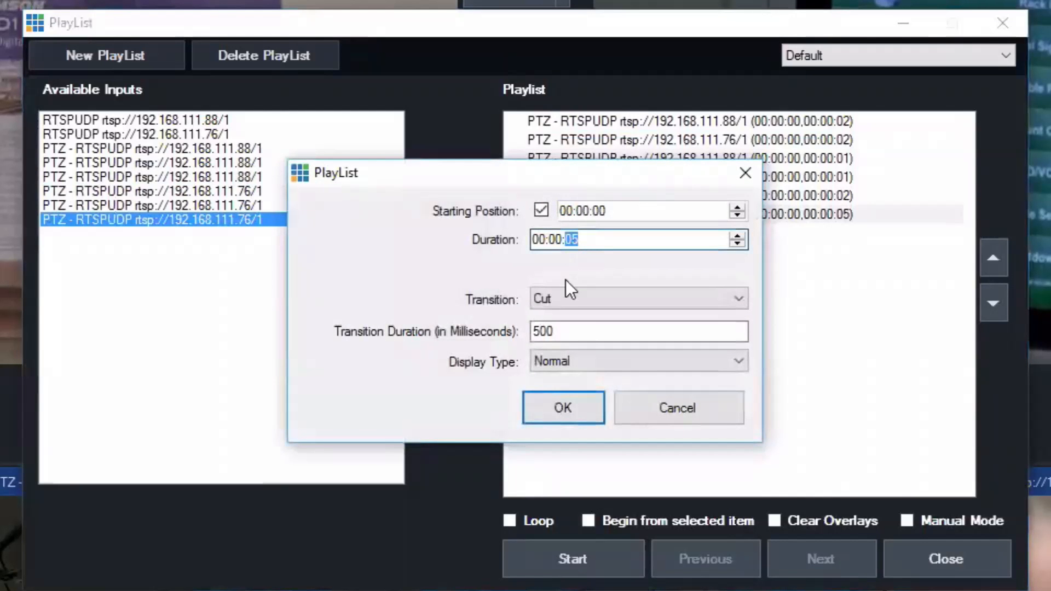
pyautogui.click(637, 298)
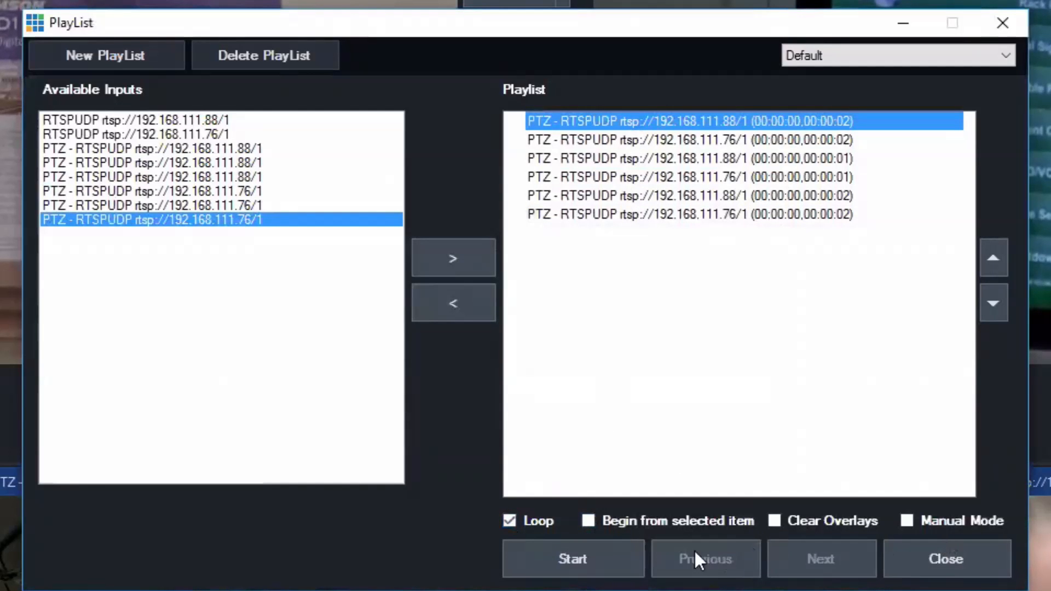
# Start the looping playlist and close the PlayList window
pyautogui.click(571, 560)
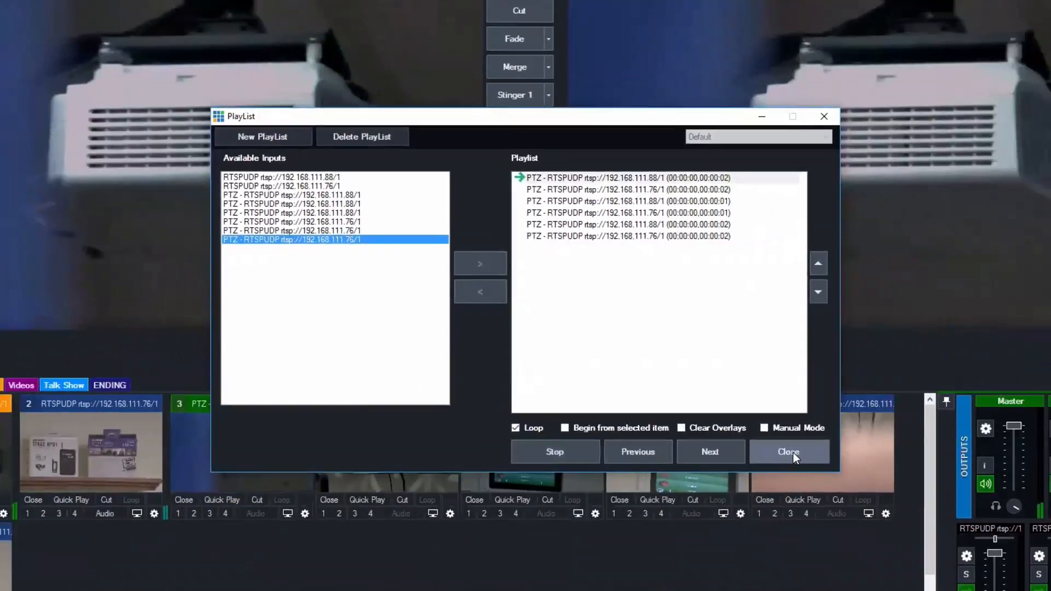
pyautogui.click(788, 451)
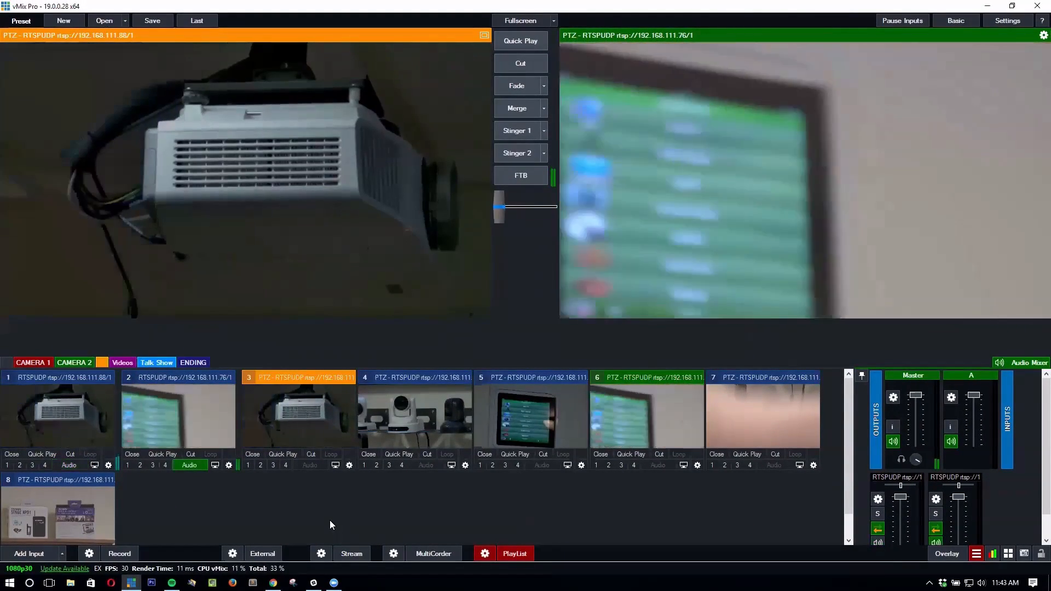